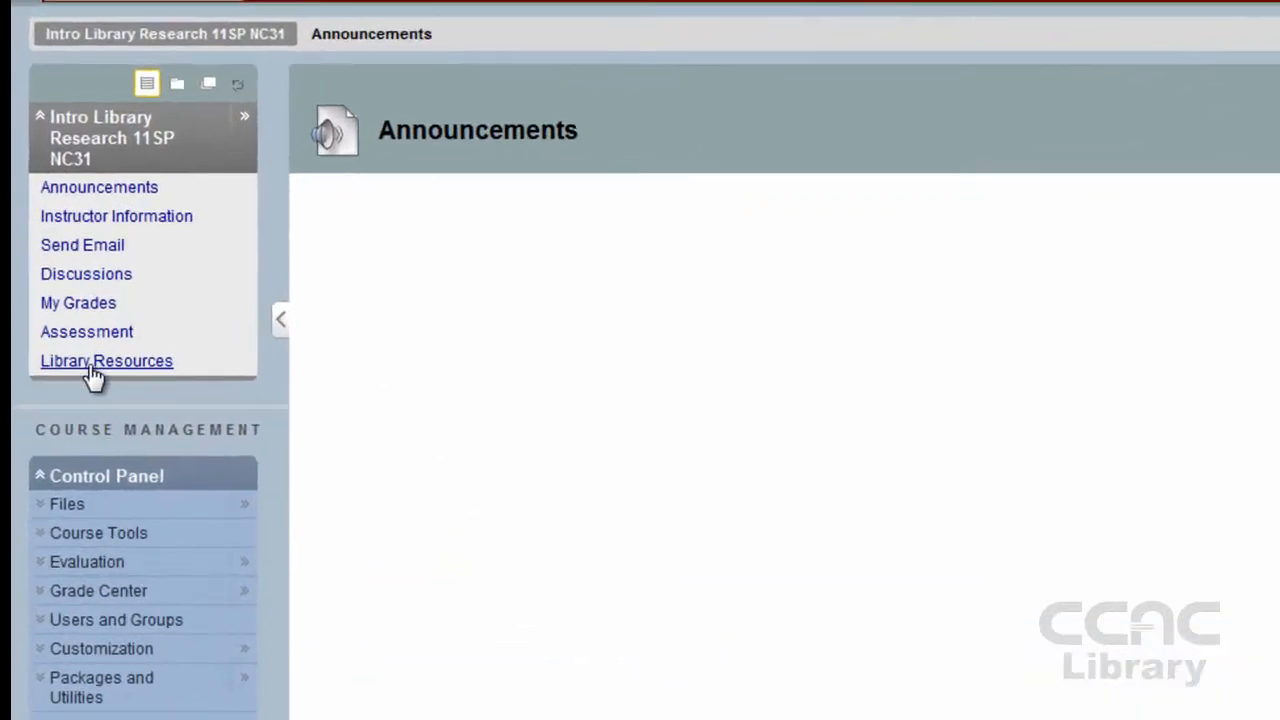
Show the Literature folder under the course's Library Resources area.
left_click(106, 360)
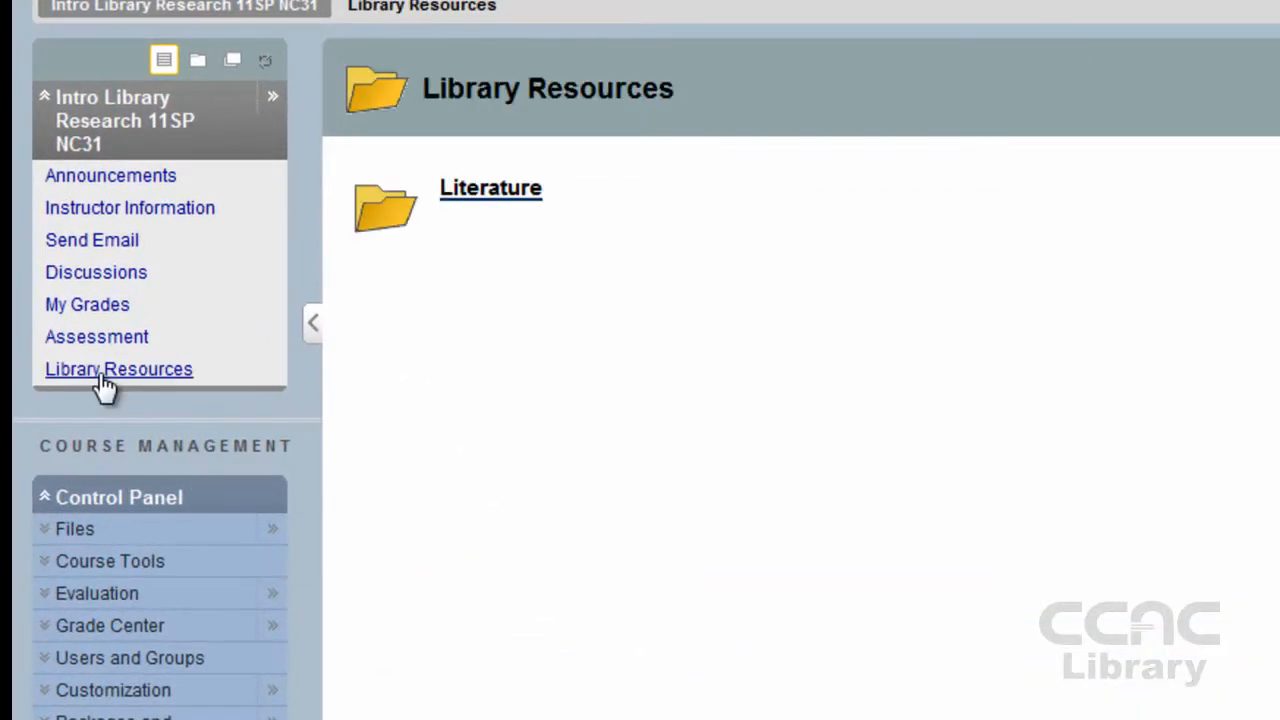
mouse_move(490, 212)
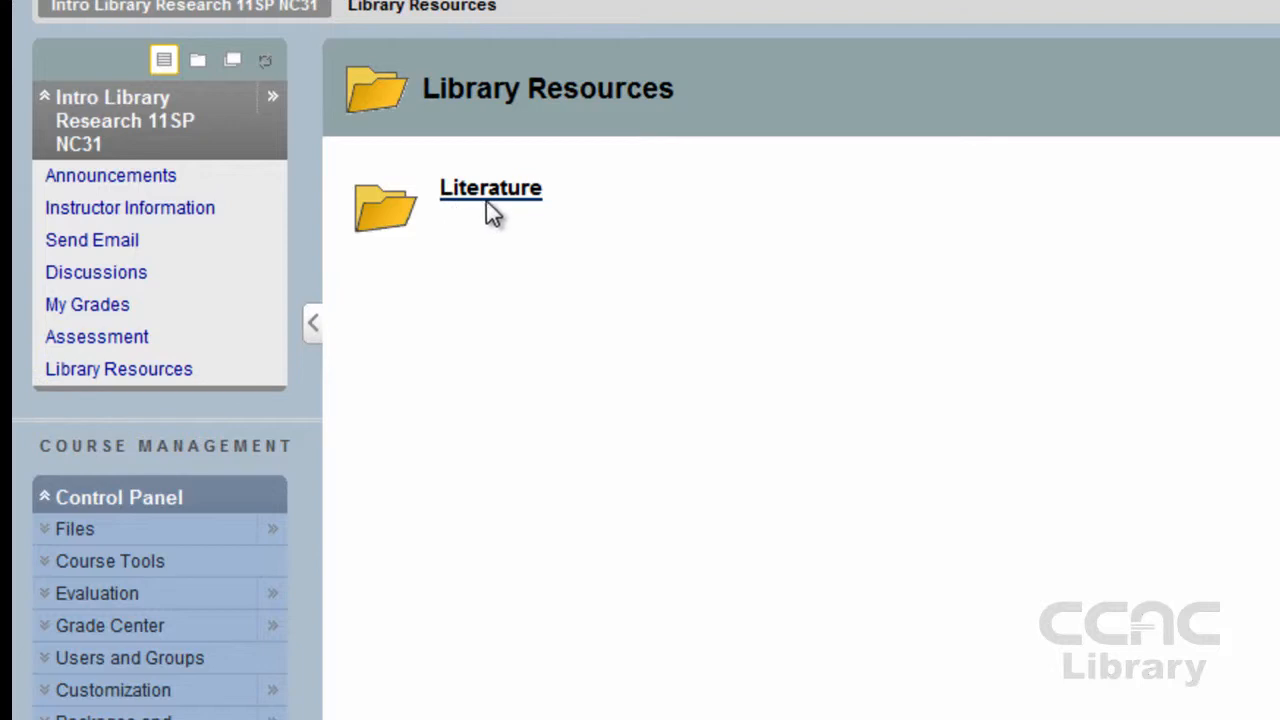
left_click(490, 187)
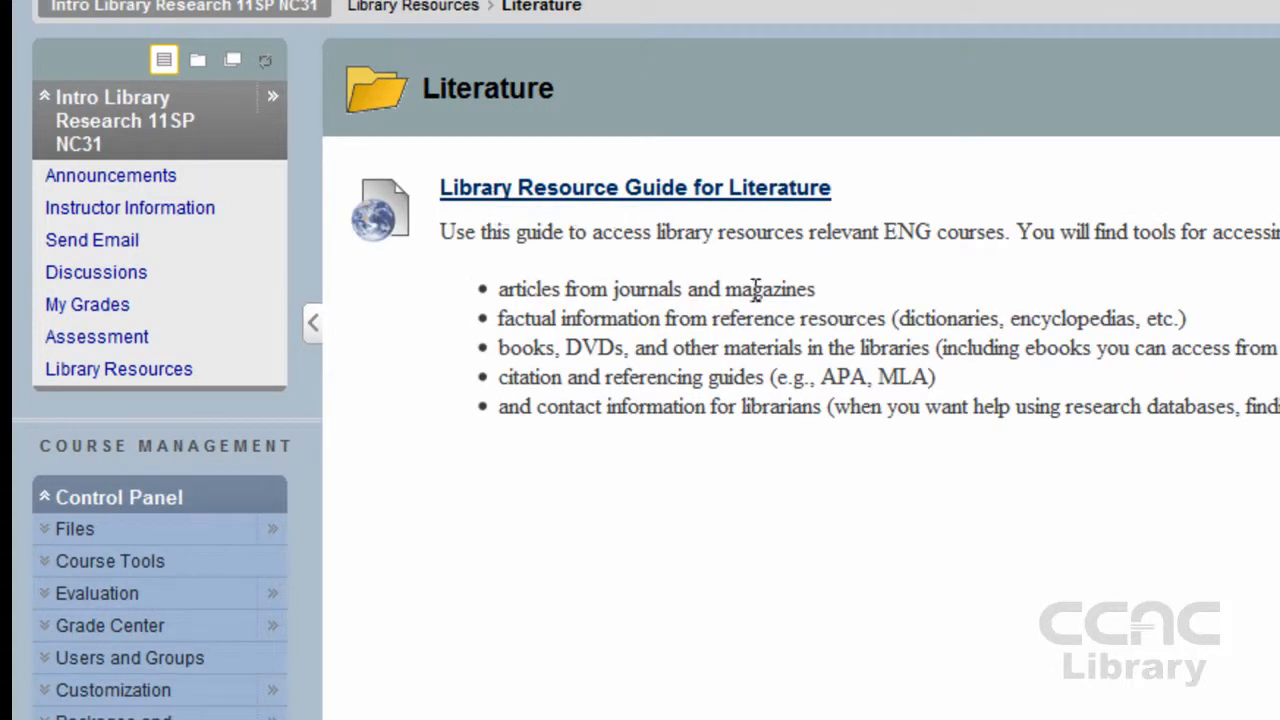
mouse_move(845, 485)
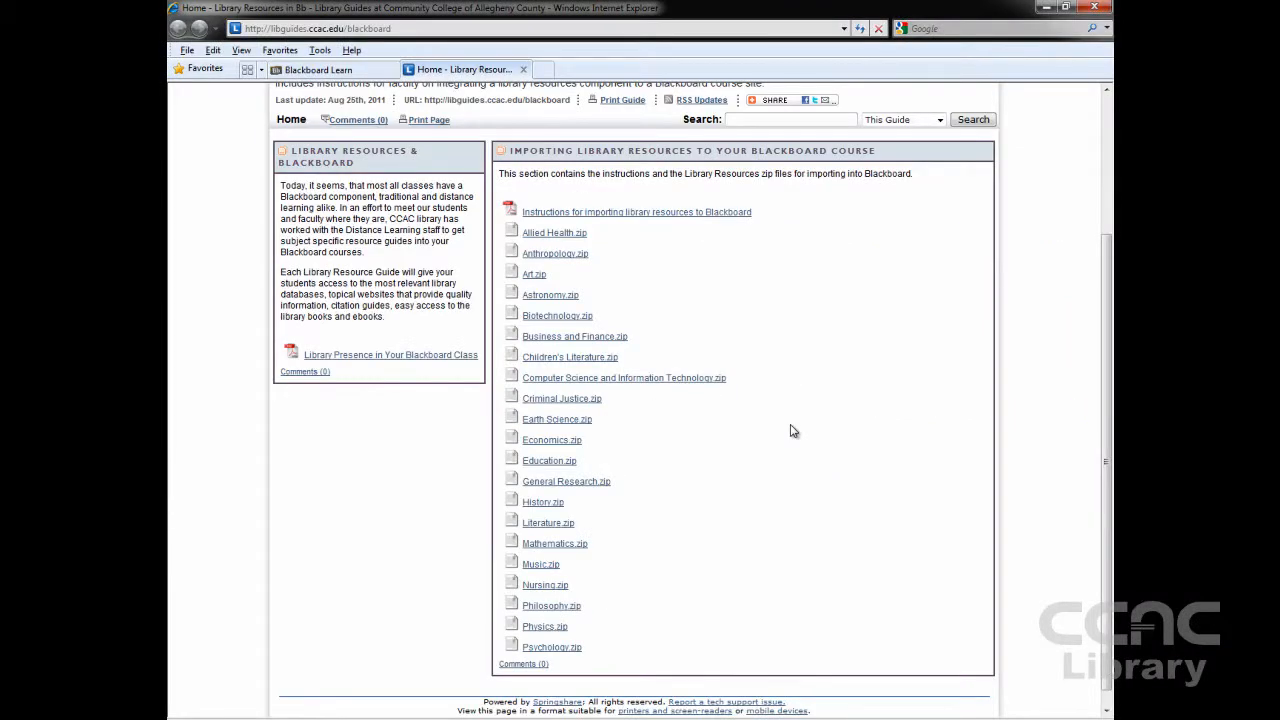
mouse_move(730, 438)
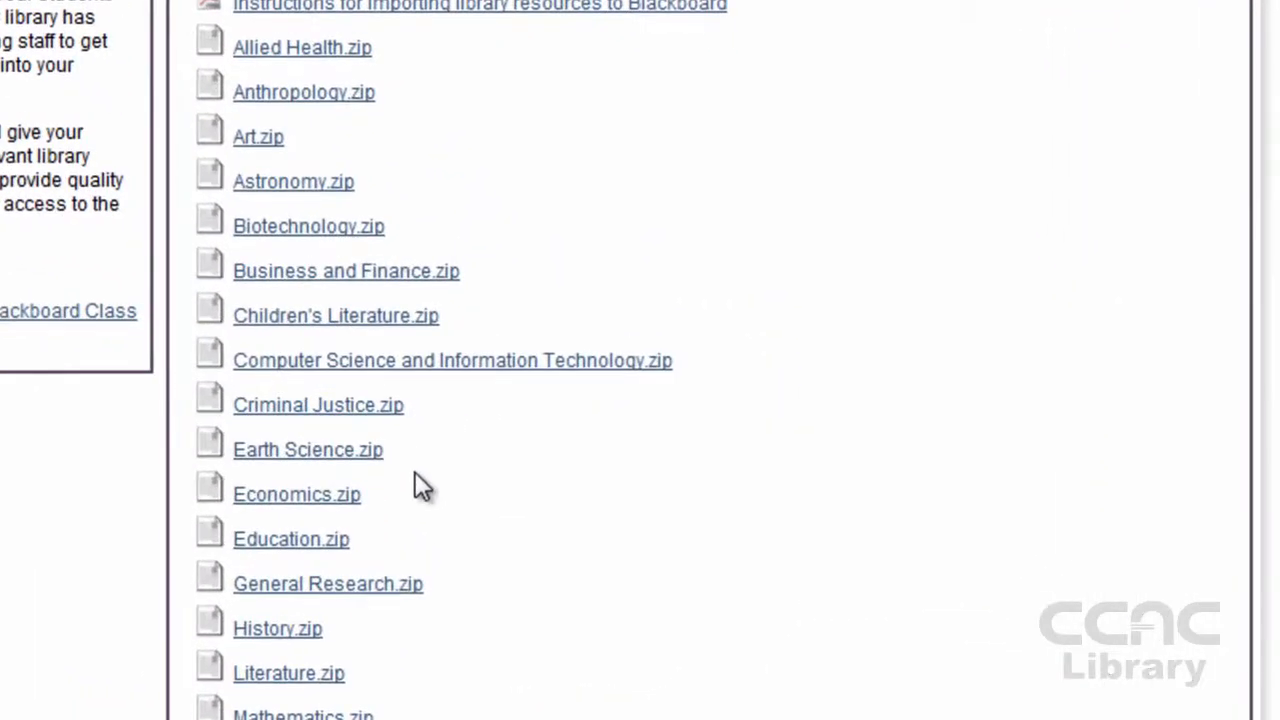
mouse_move(435, 630)
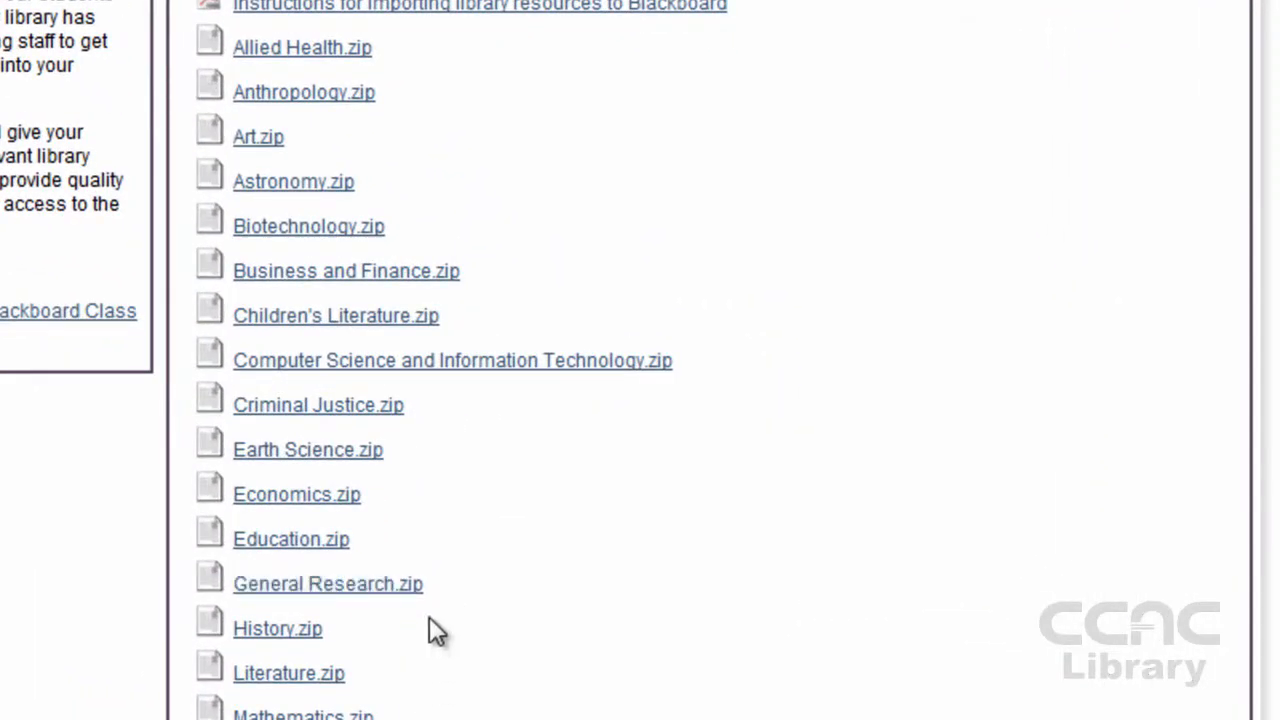
Bring up the context menu for the Literature.zip link in the import guide's zip list.
scroll("down", 3)
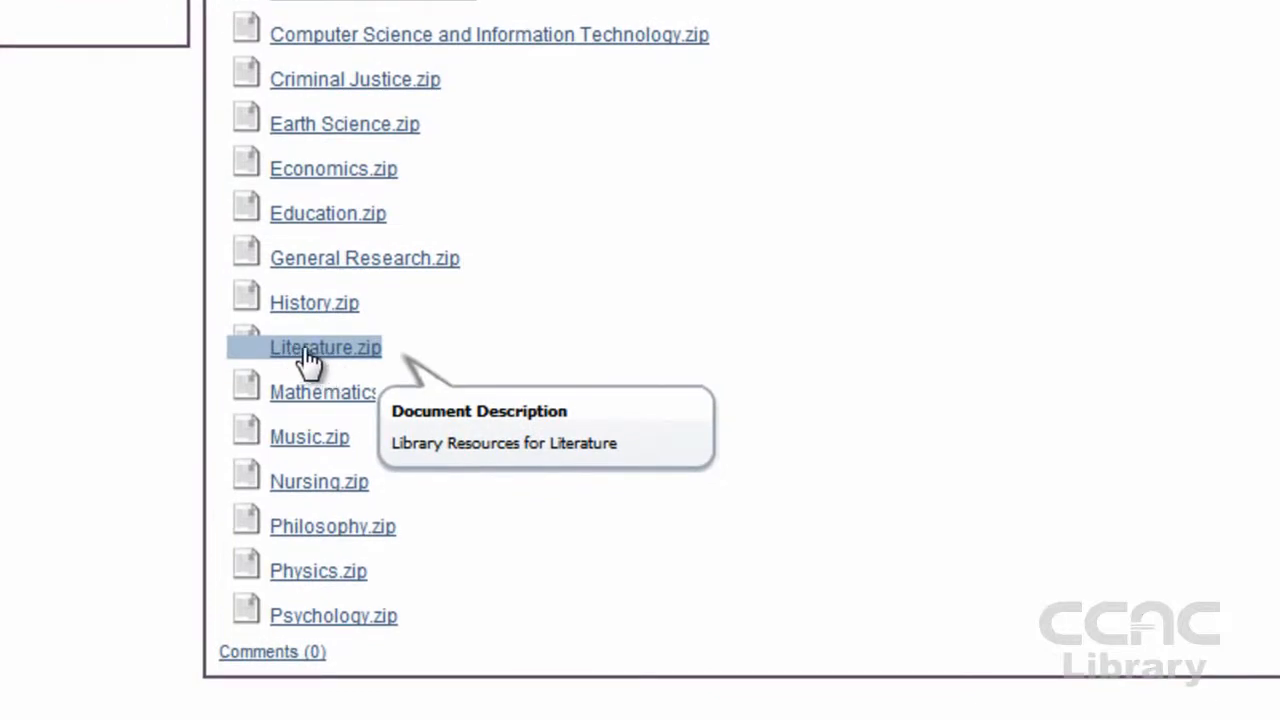
right_click(325, 347)
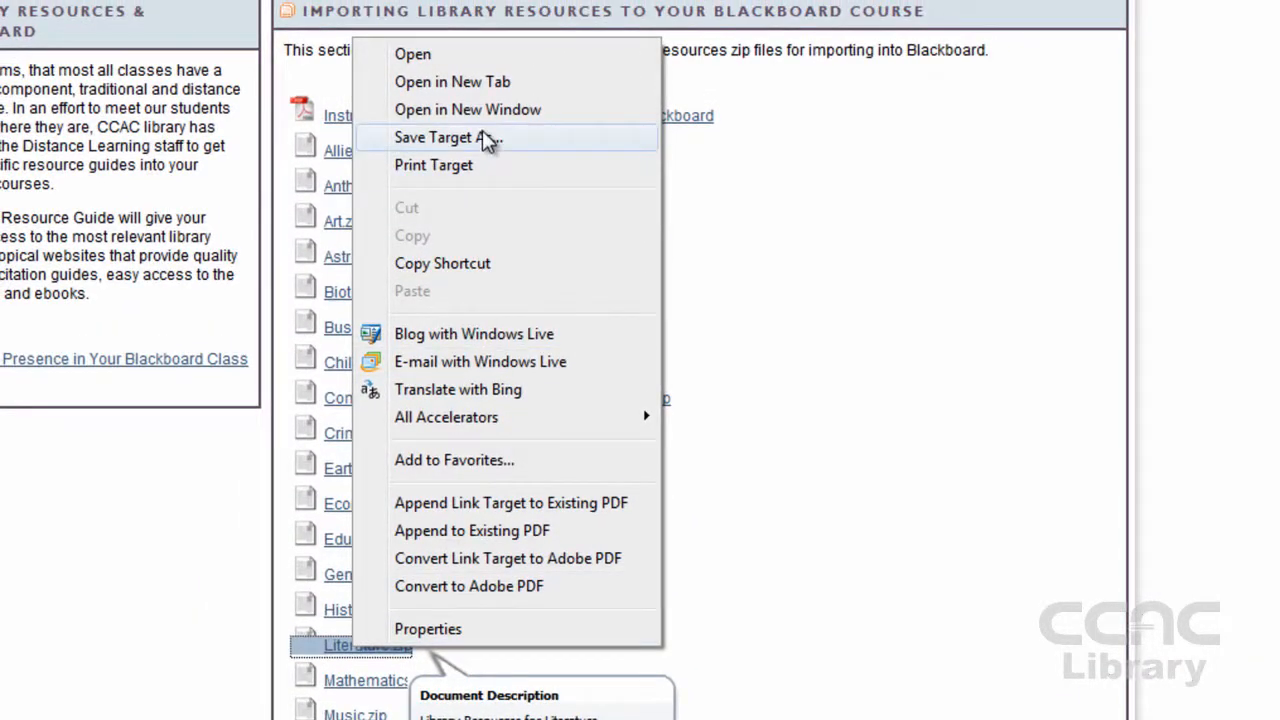
Save Literature.zip to MyDownloads as LibraryResourcesLiterature.
left_click(448, 137)
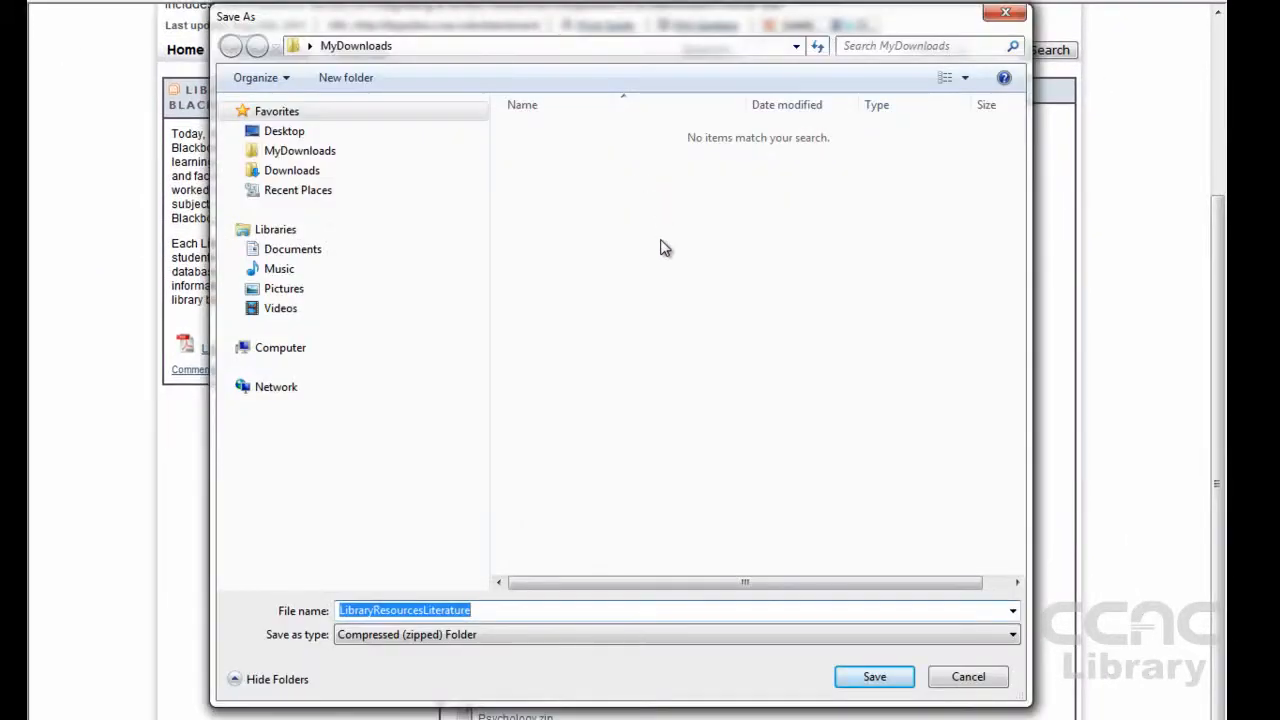
mouse_move(556, 226)
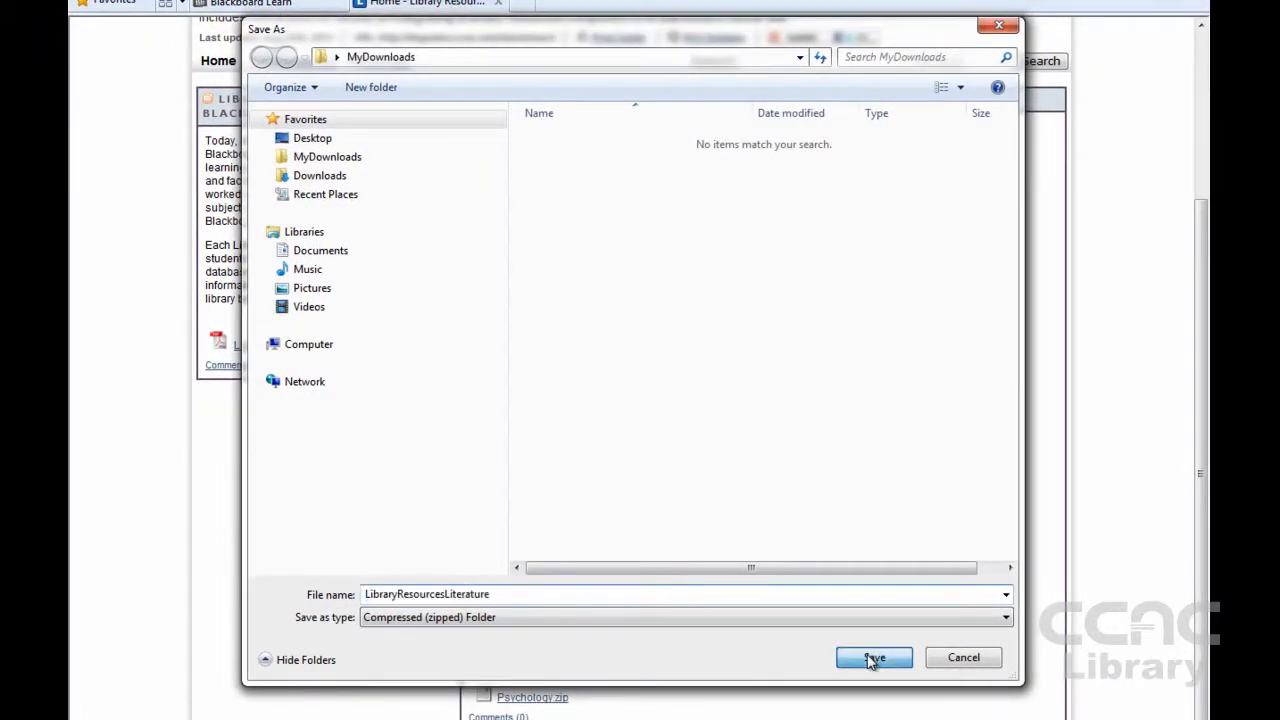
left_click(873, 657)
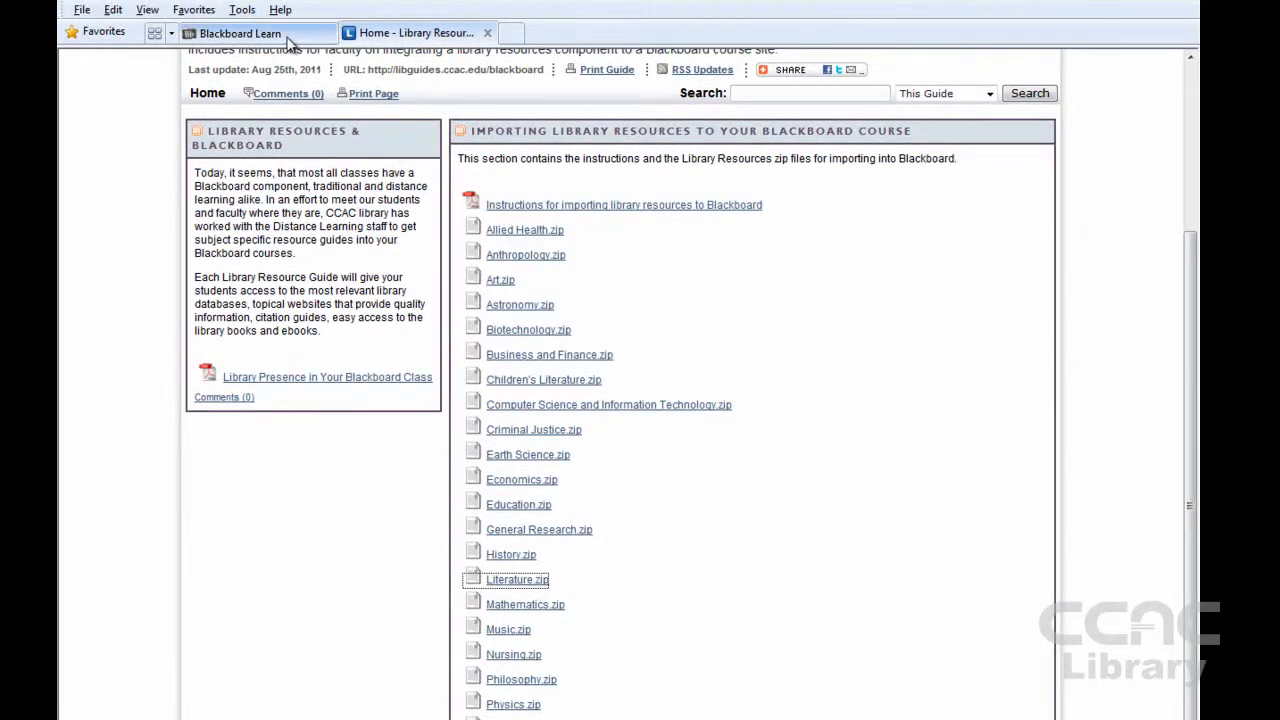
Open the course's Import Package / View Logs page under Packages and Utilities.
left_click(240, 33)
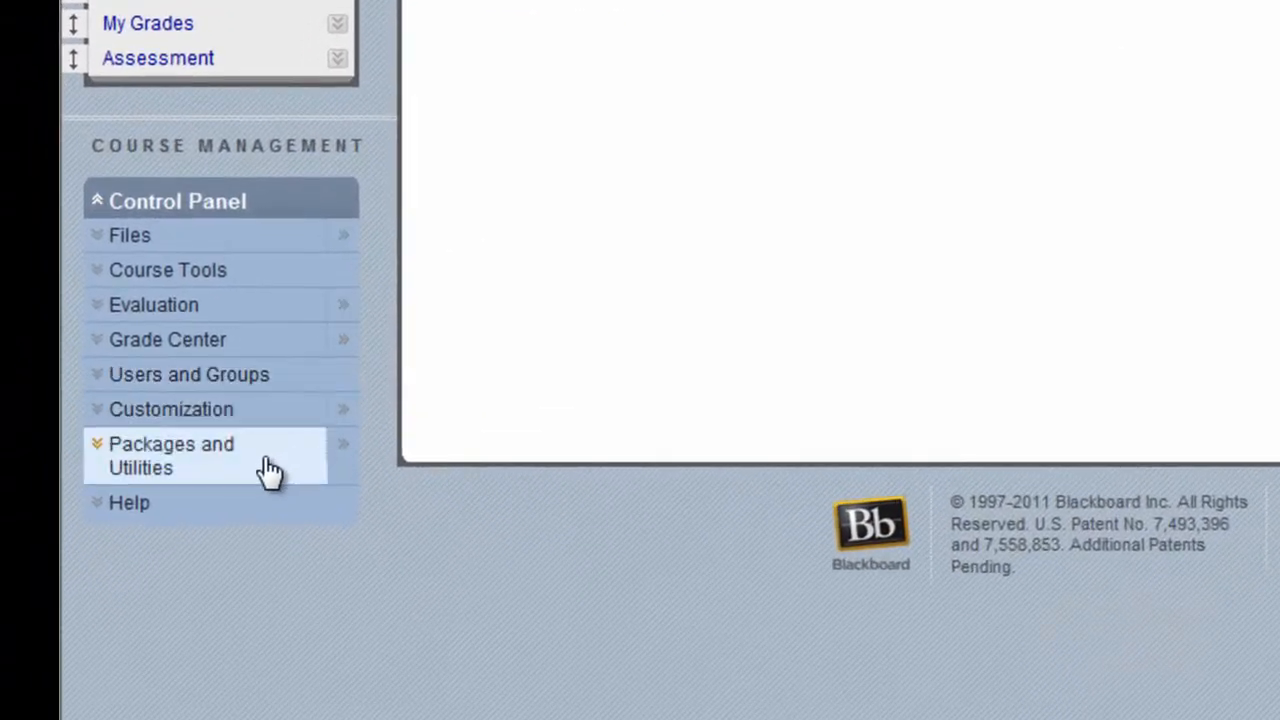
left_click(171, 455)
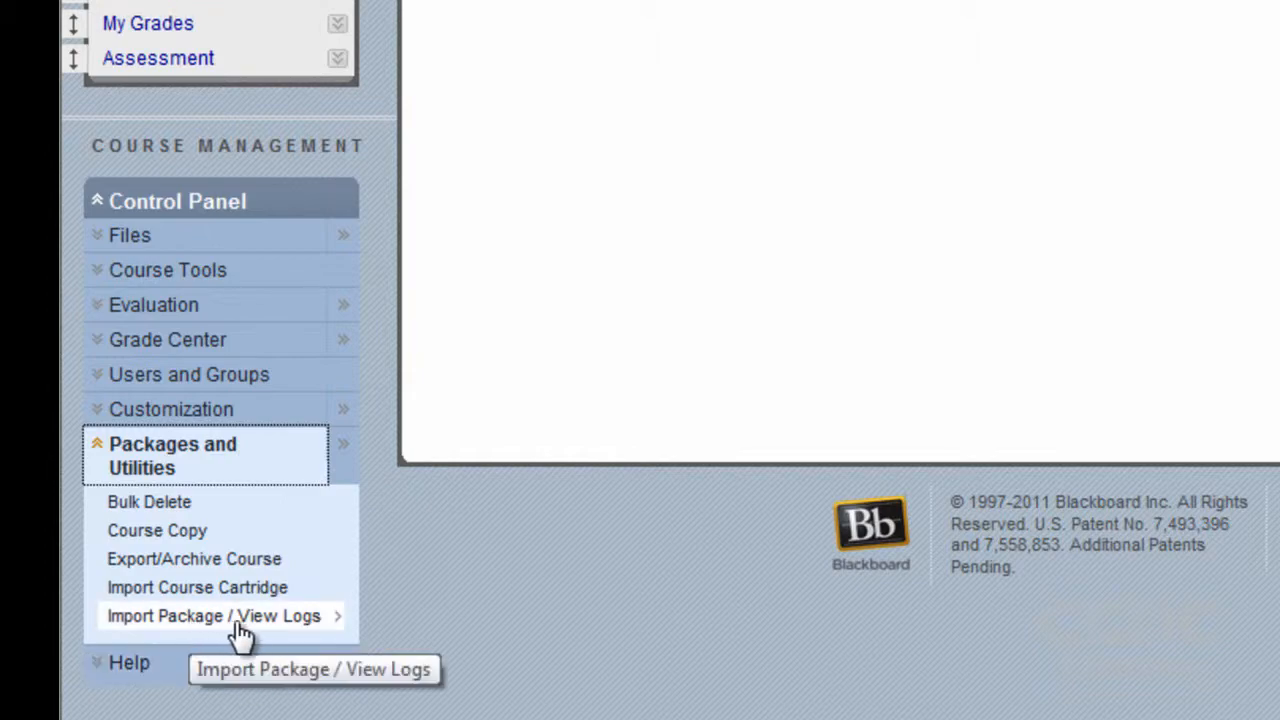
left_click(213, 615)
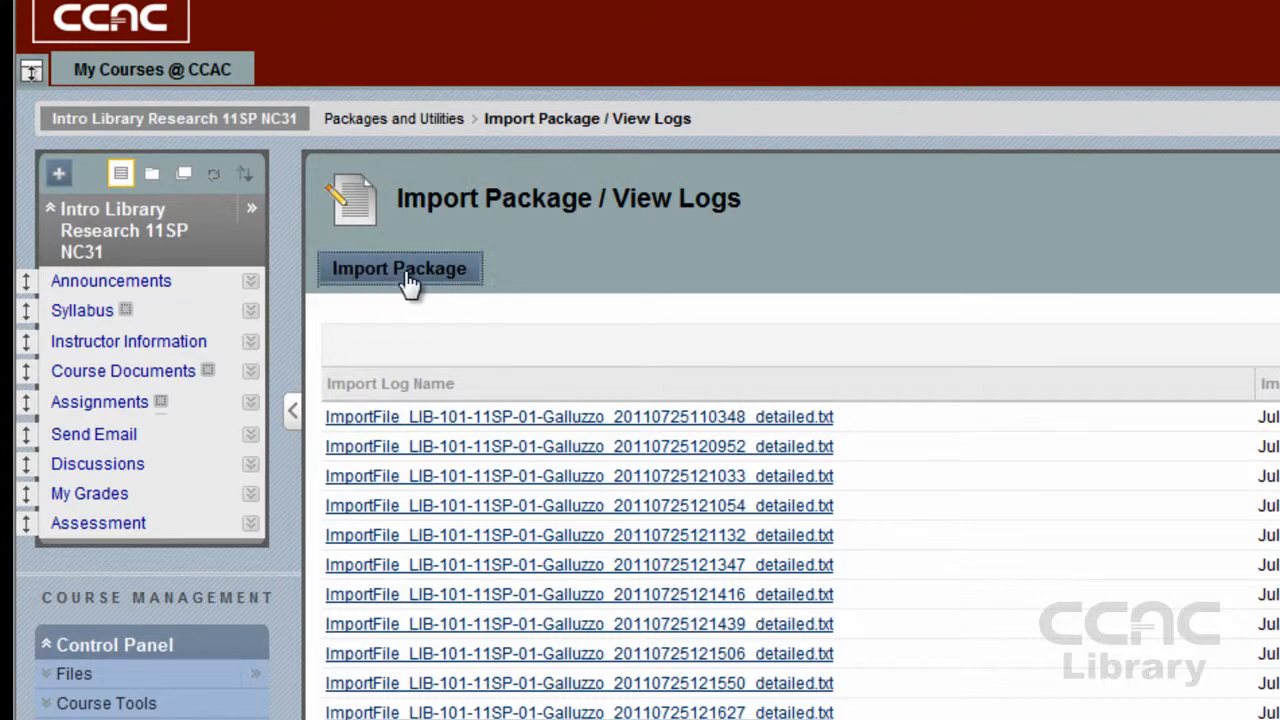
Import LibraryResourcesLiterature from MyDownloads with only Content Areas selected.
left_click(399, 268)
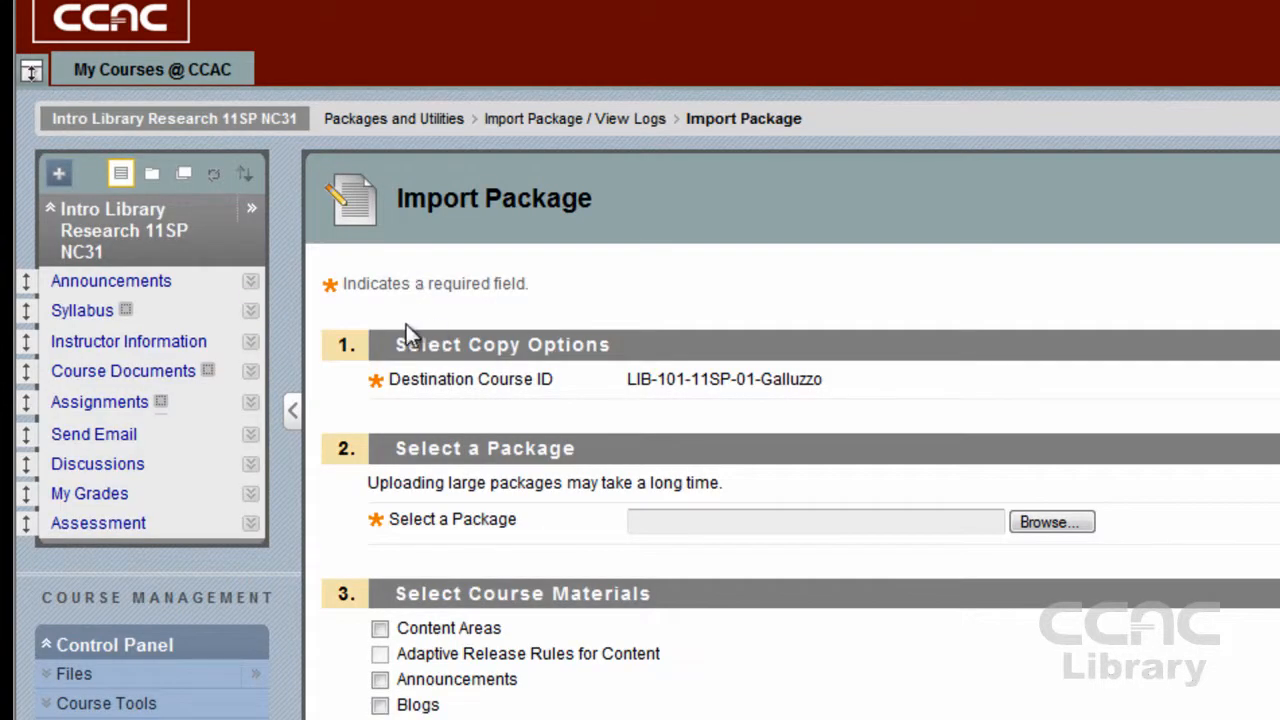
mouse_move(1065, 497)
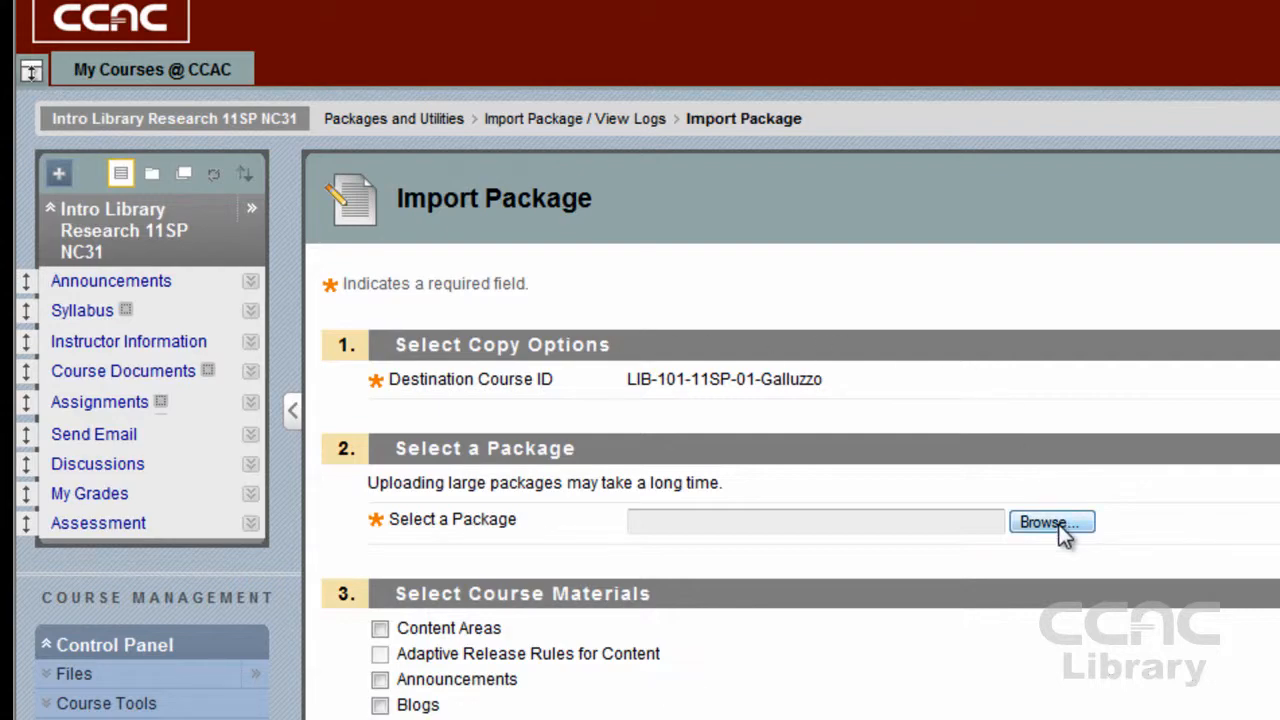
left_click(1051, 522)
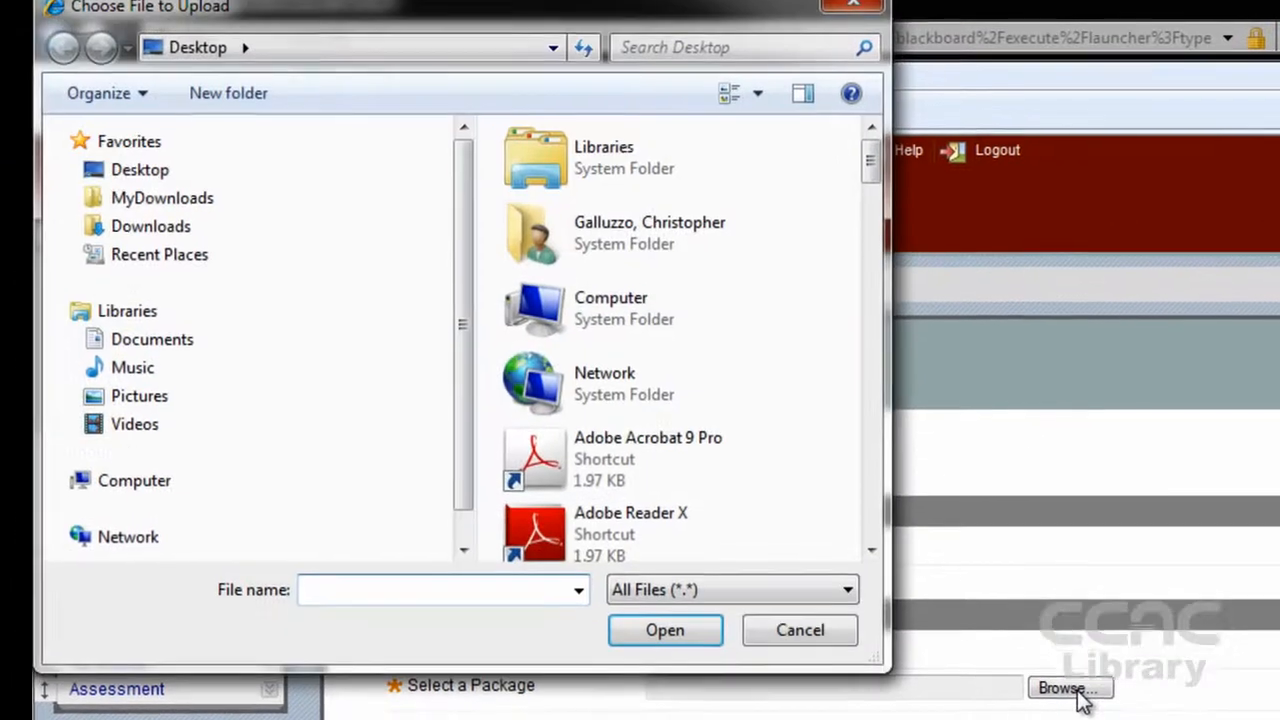
double_click(162, 197)
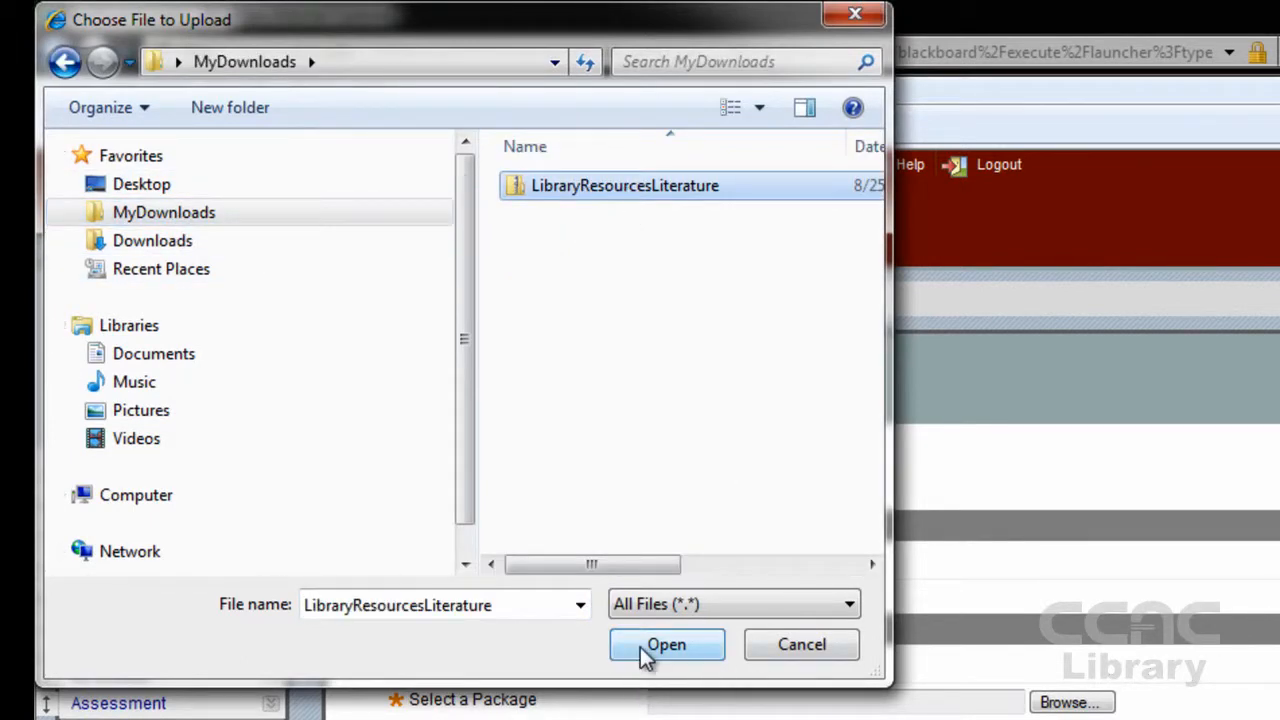
left_click(666, 644)
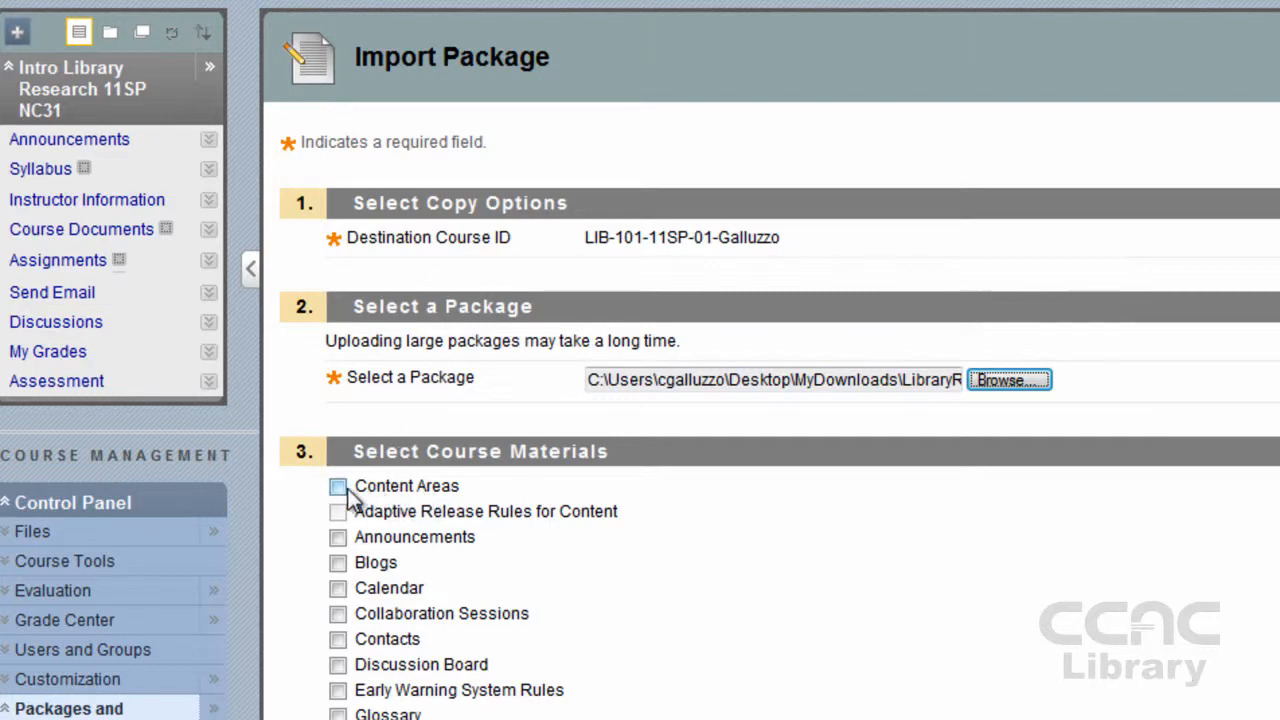
left_click(338, 485)
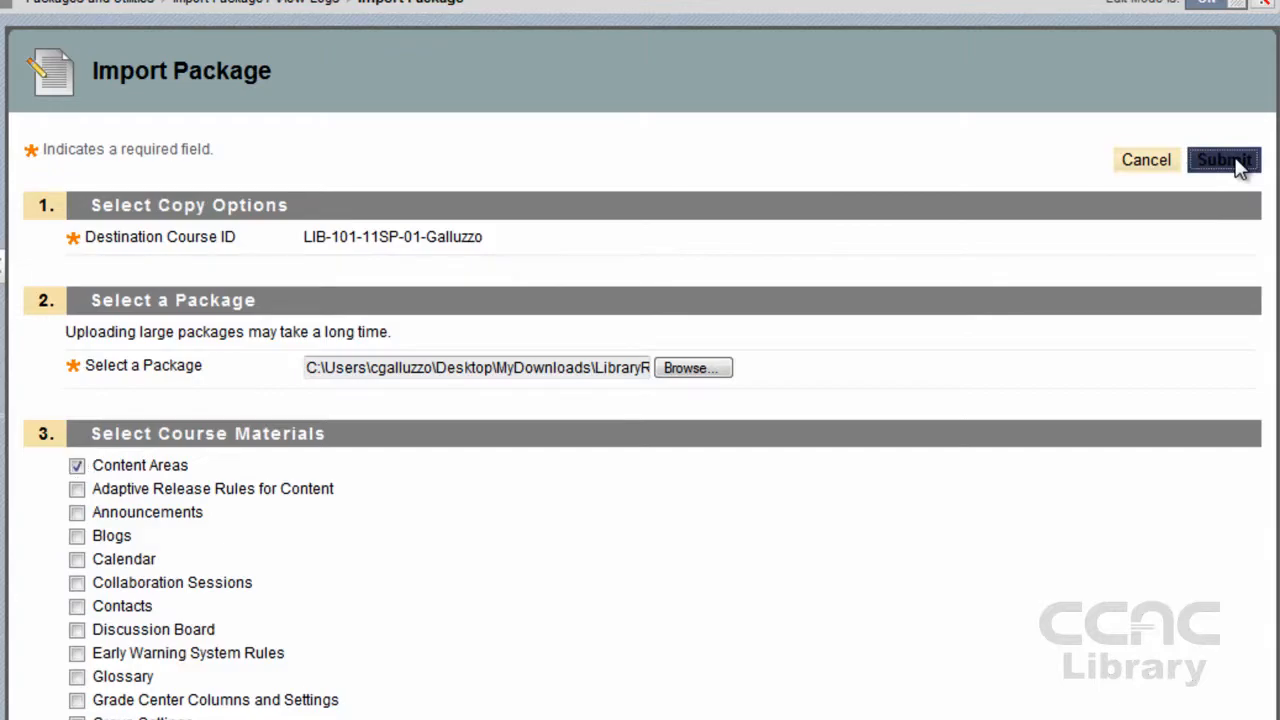
left_click(1224, 160)
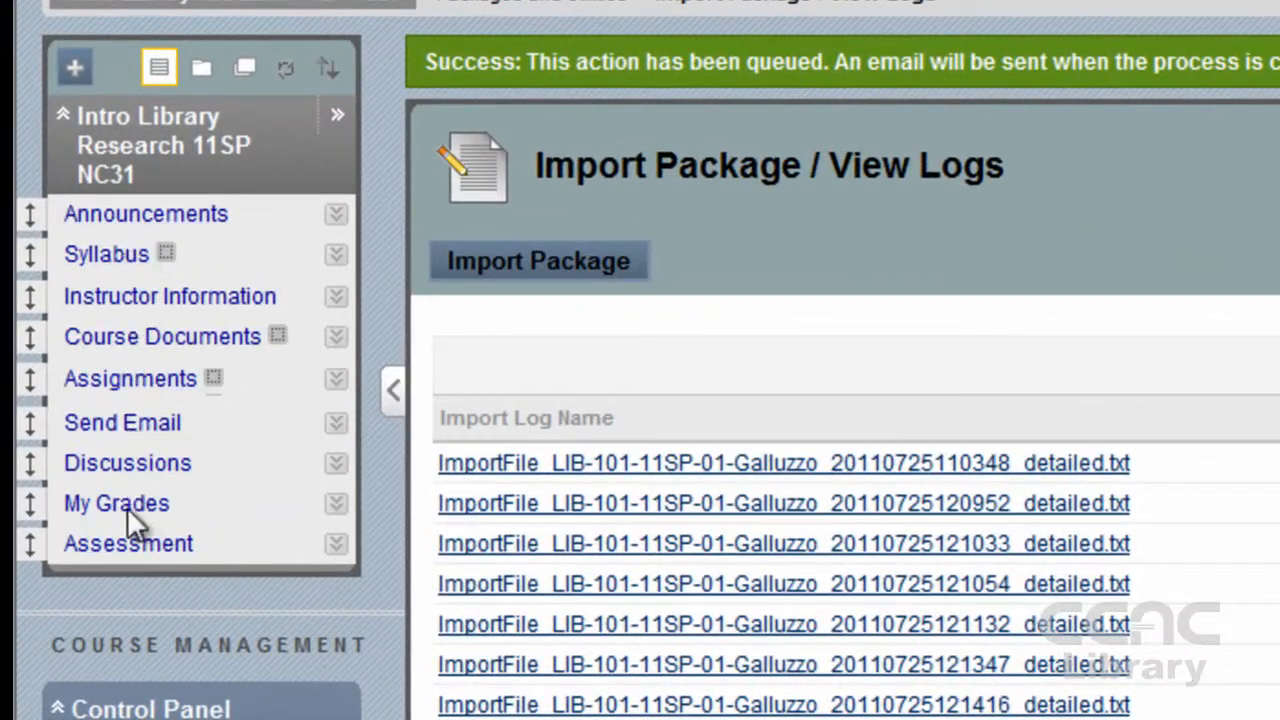
mouse_move(286, 68)
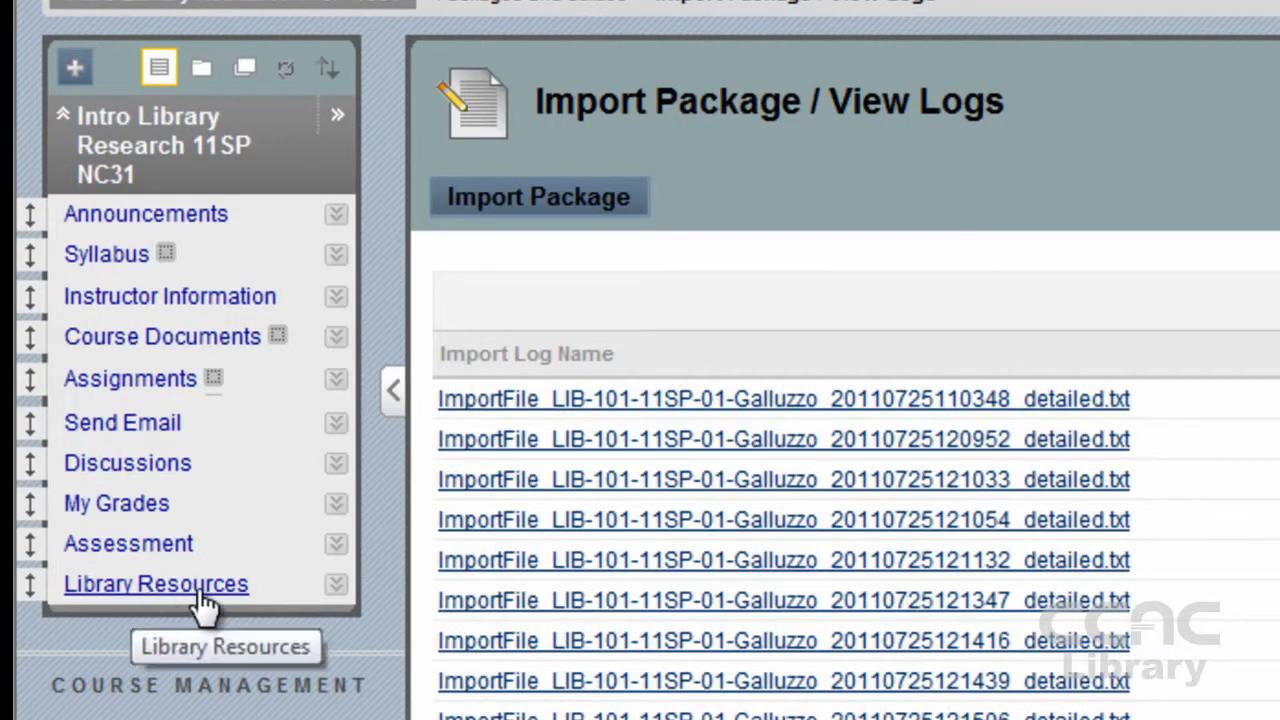
Open the Library Resource Guide for Literature from the imported Library Resources Literature folder.
left_click(156, 583)
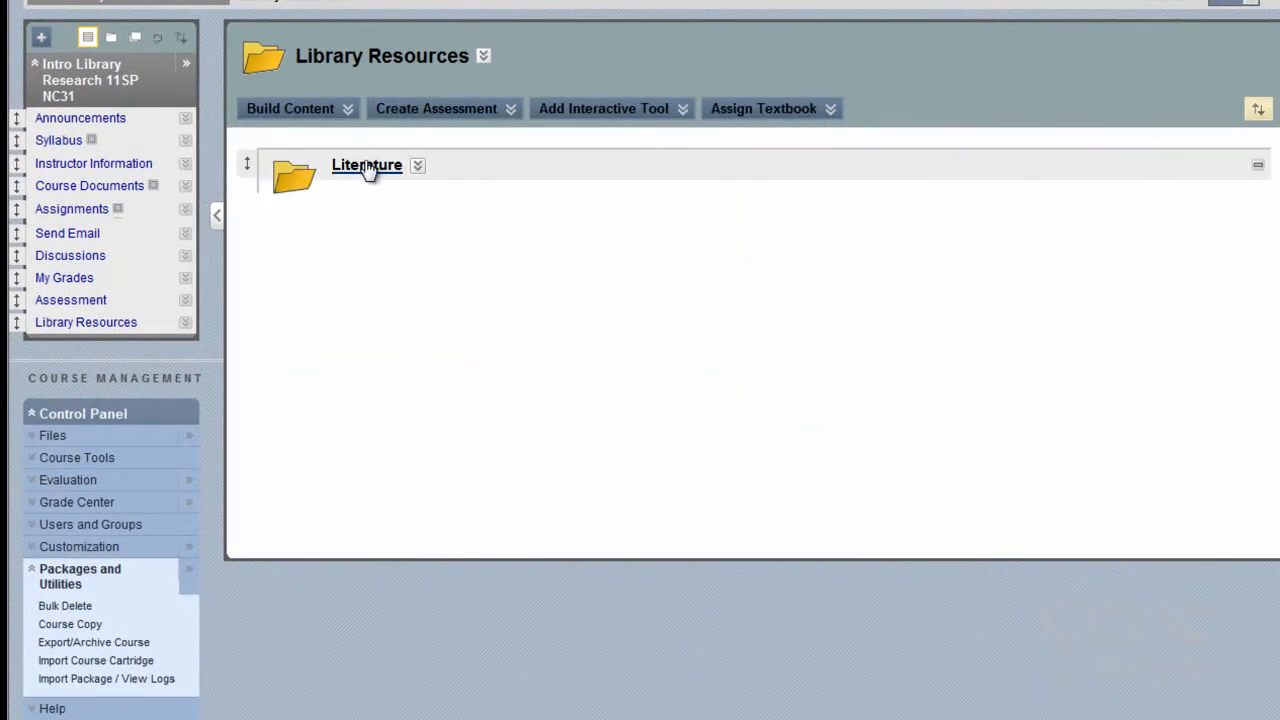
left_click(367, 165)
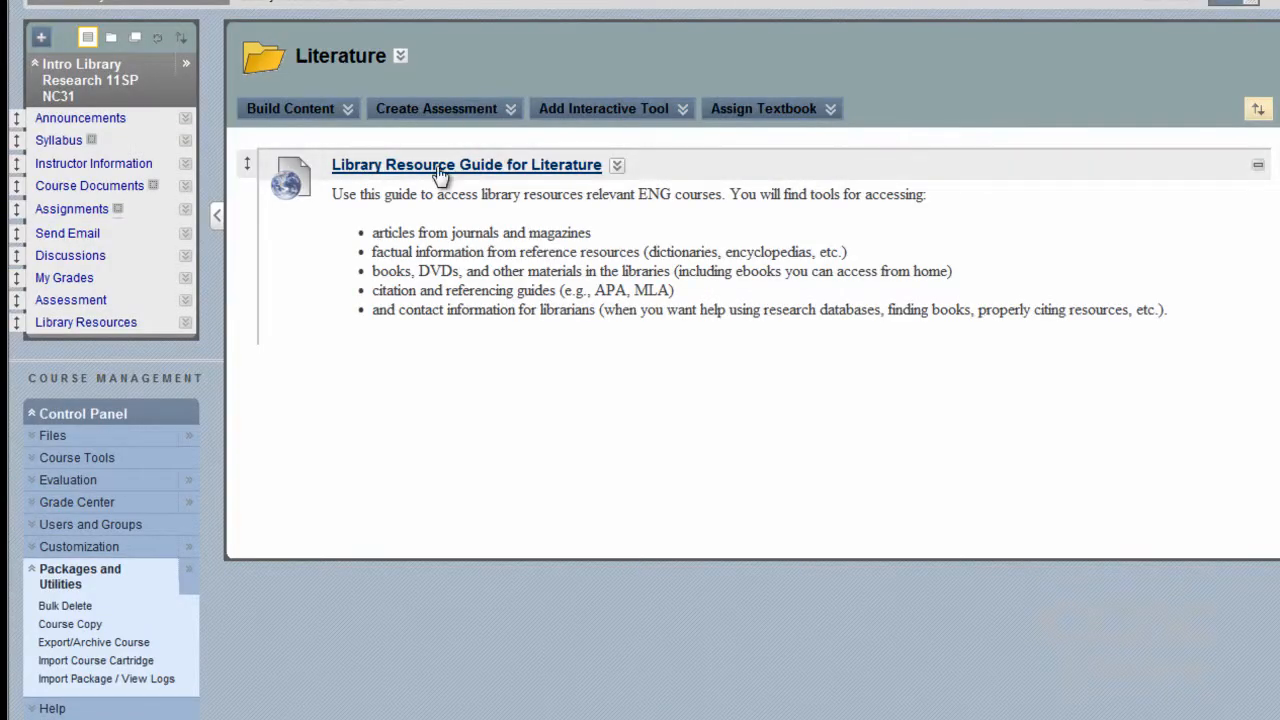
left_click(466, 165)
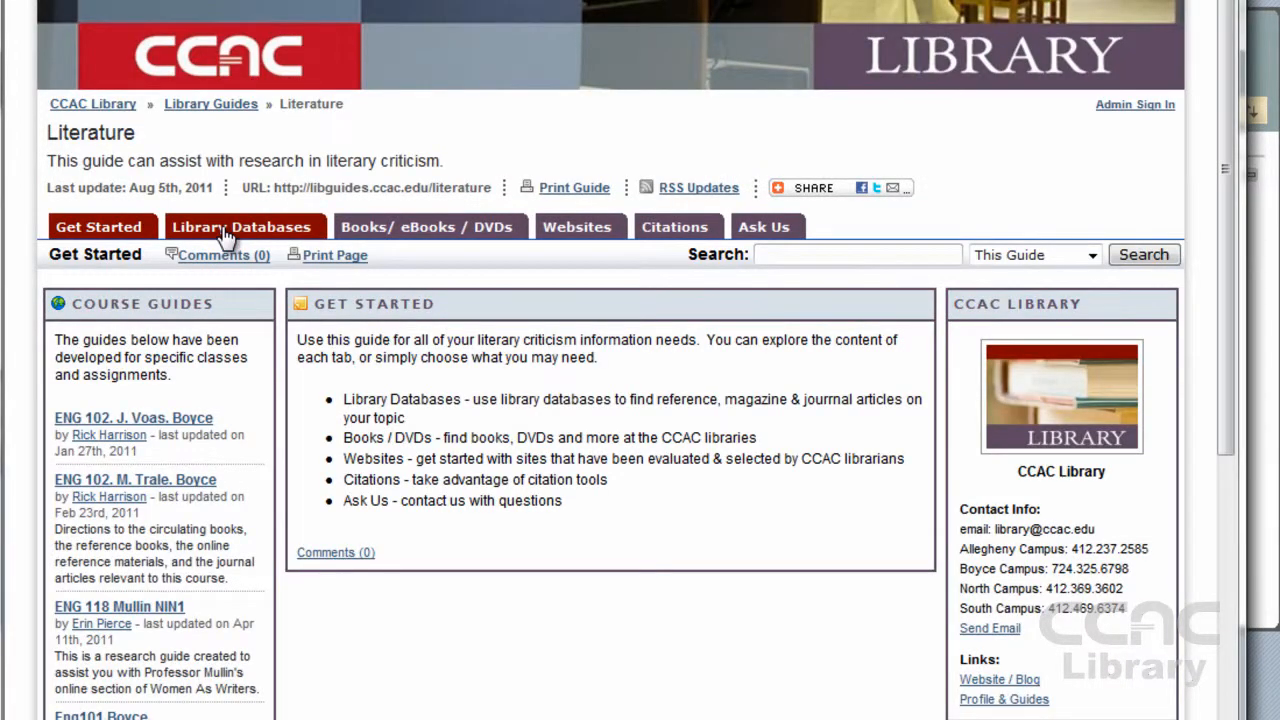
Browse the guide's Library Databases, Books/eBooks/DVDs, Citations and Ask Us sections.
left_click(240, 226)
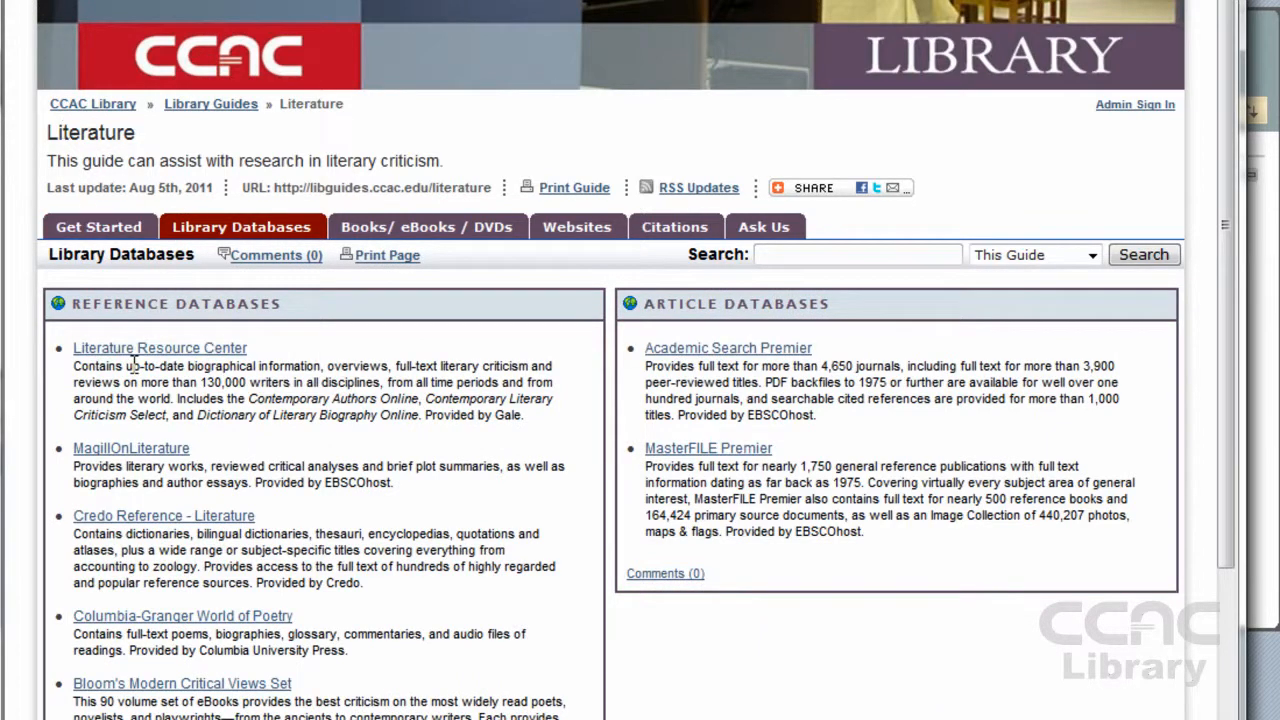
left_click(426, 226)
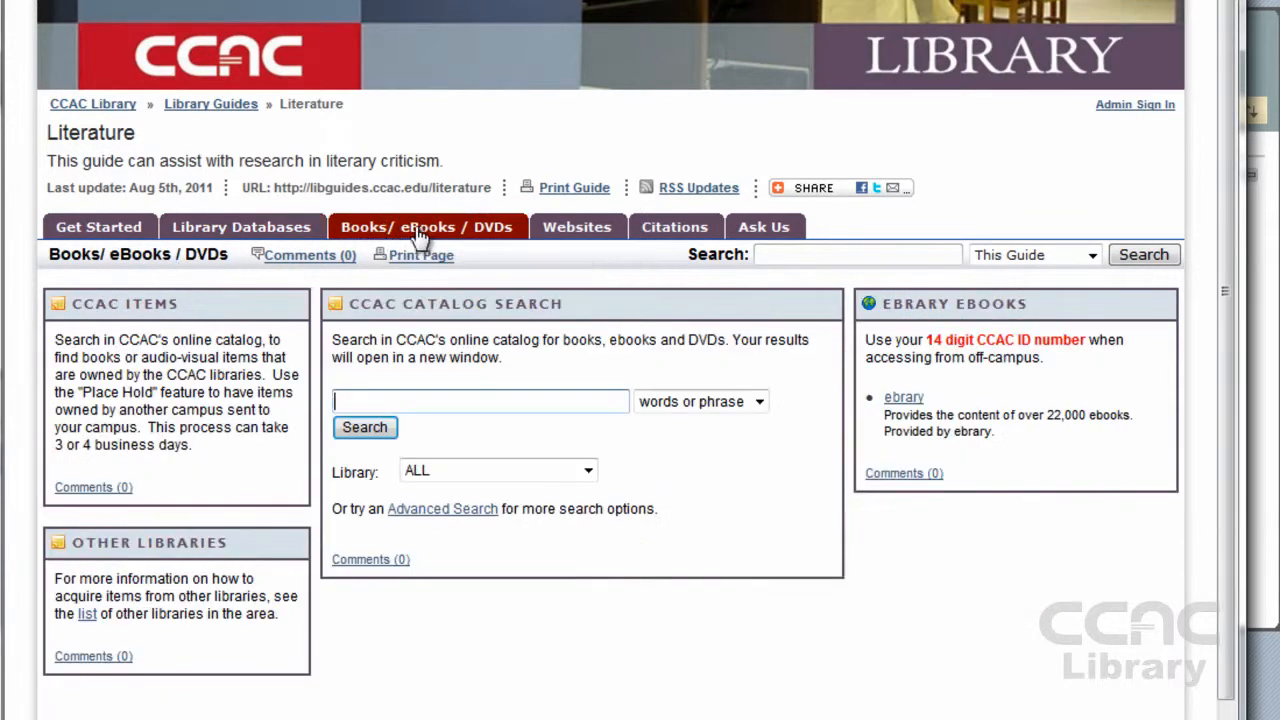
mouse_move(577, 226)
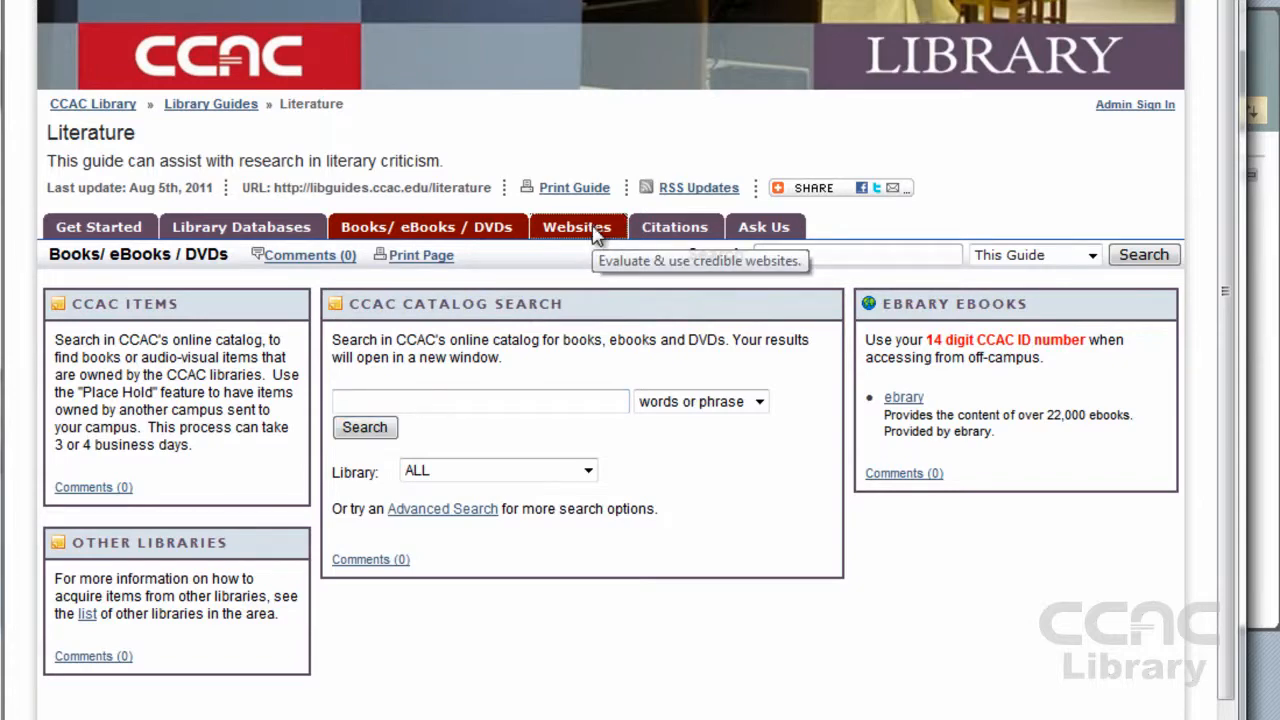
left_click(674, 226)
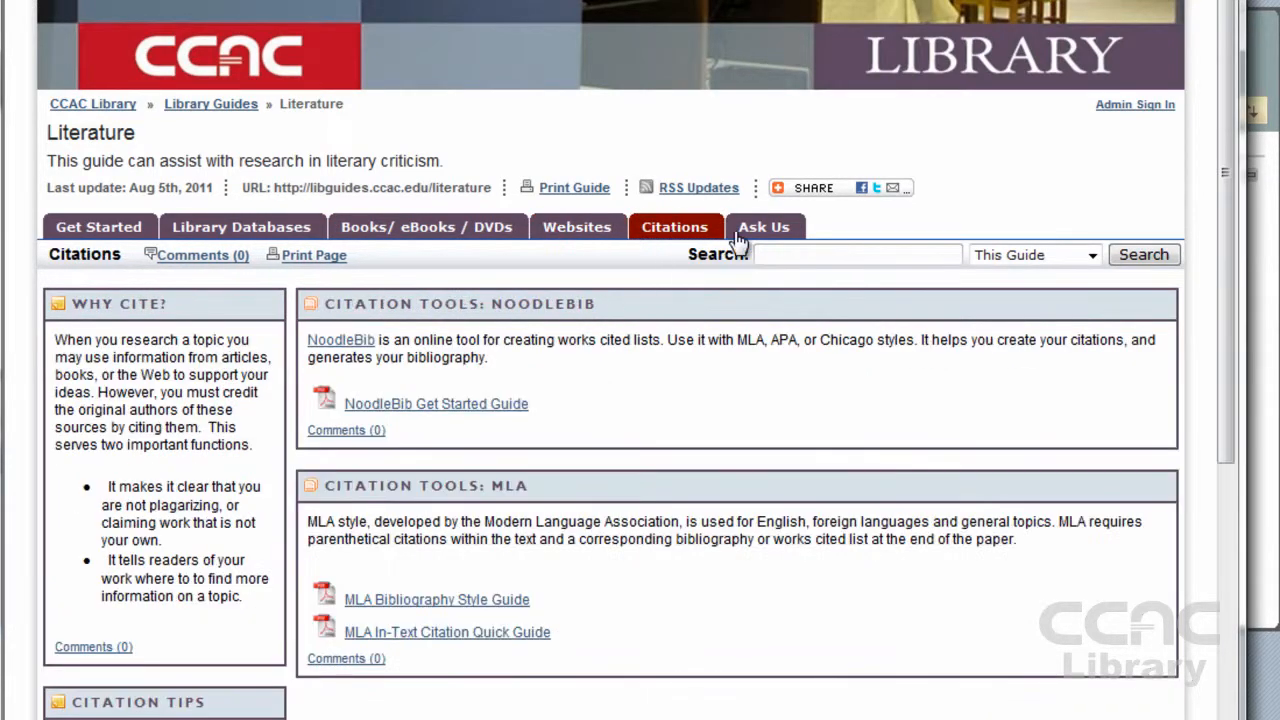
left_click(762, 227)
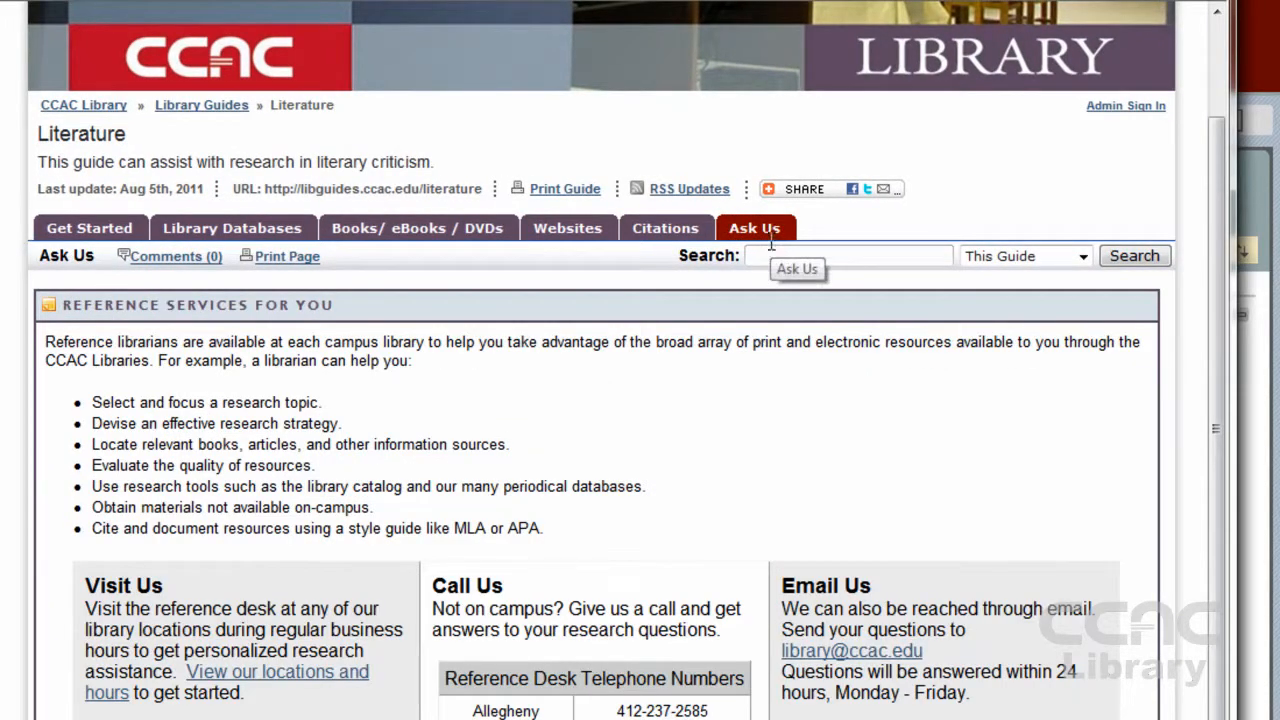